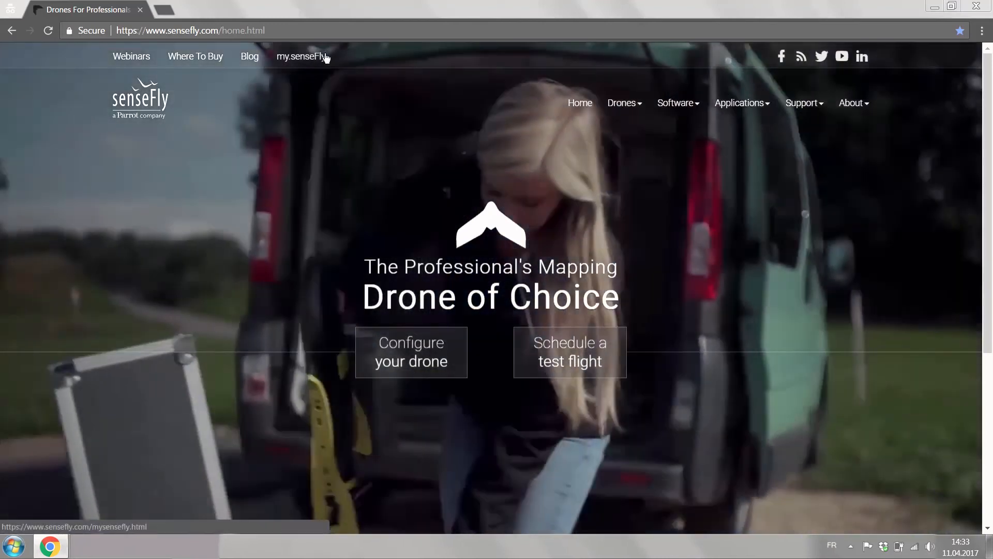
Step: Go to the my.senseFly customer portal from the senseFly homepage top bar
{"action": "left_click", "coordinate": [304, 56]}
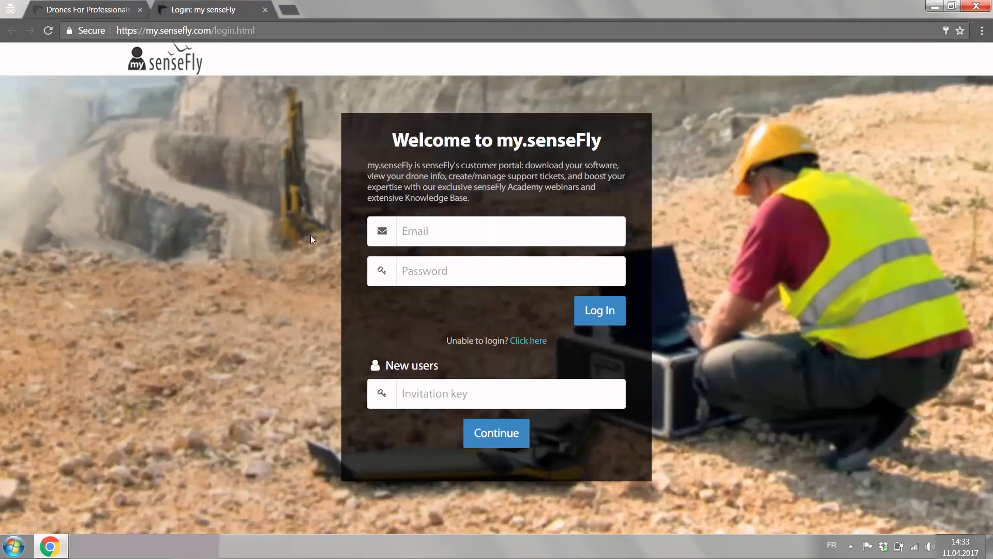
{"action": "mouse_move", "coordinate": [438, 380]}
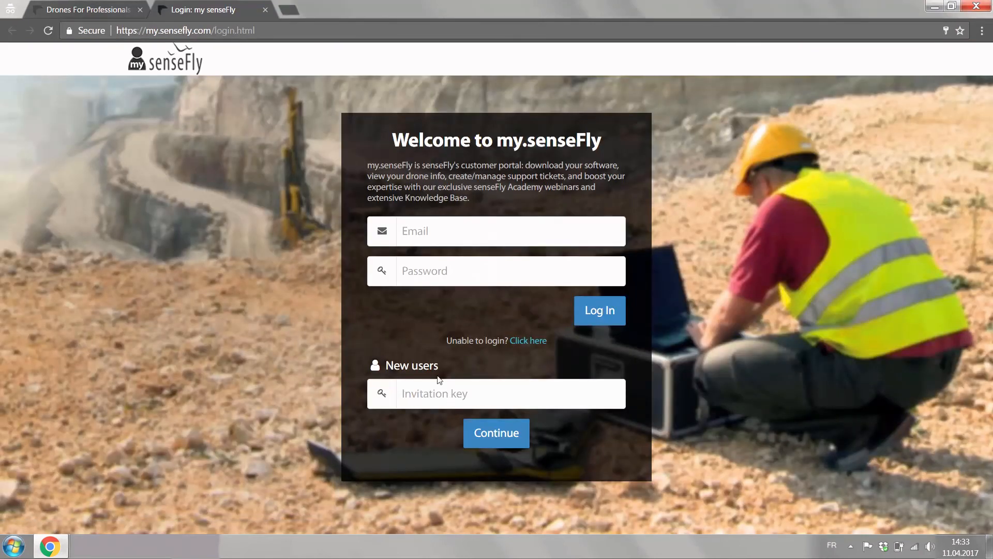
{"action": "left_click", "coordinate": [496, 393]}
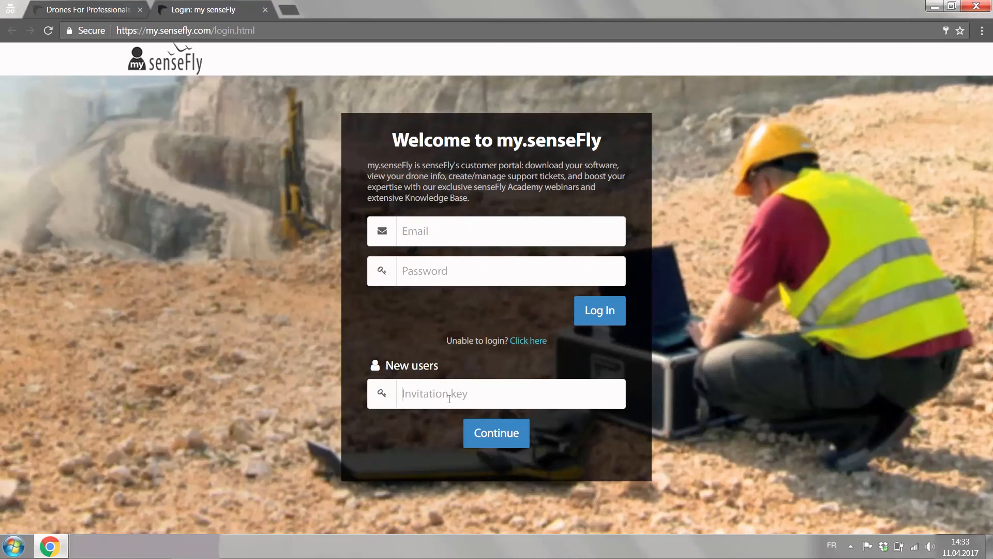
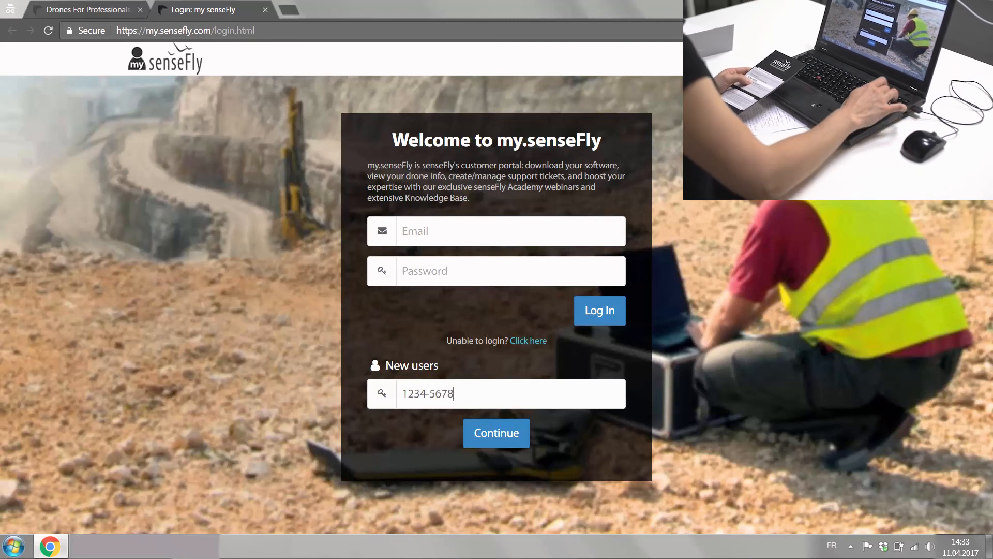
{"action": "left_click", "coordinate": [495, 432]}
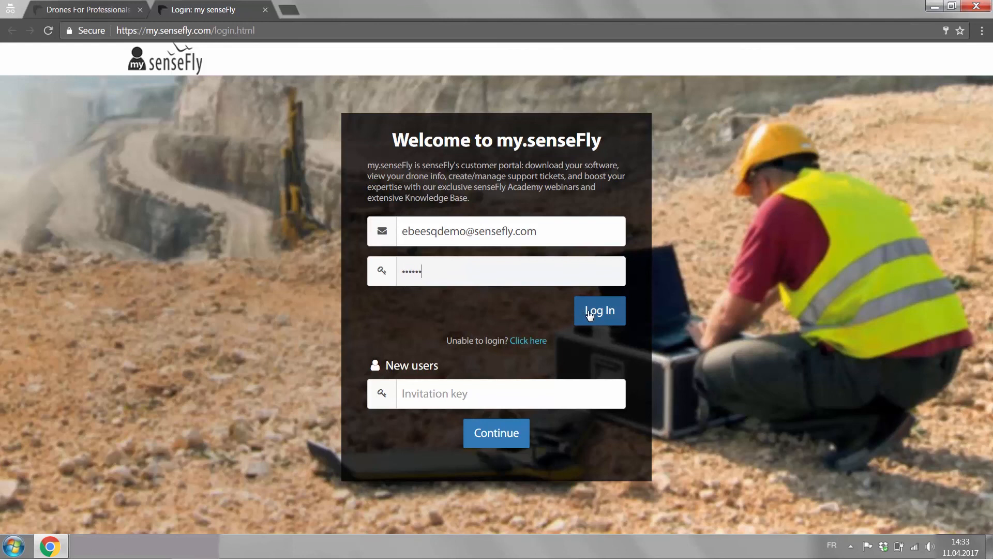
Step: Log in with the entered credentials and reach the My products page
{"action": "left_click", "coordinate": [598, 310]}
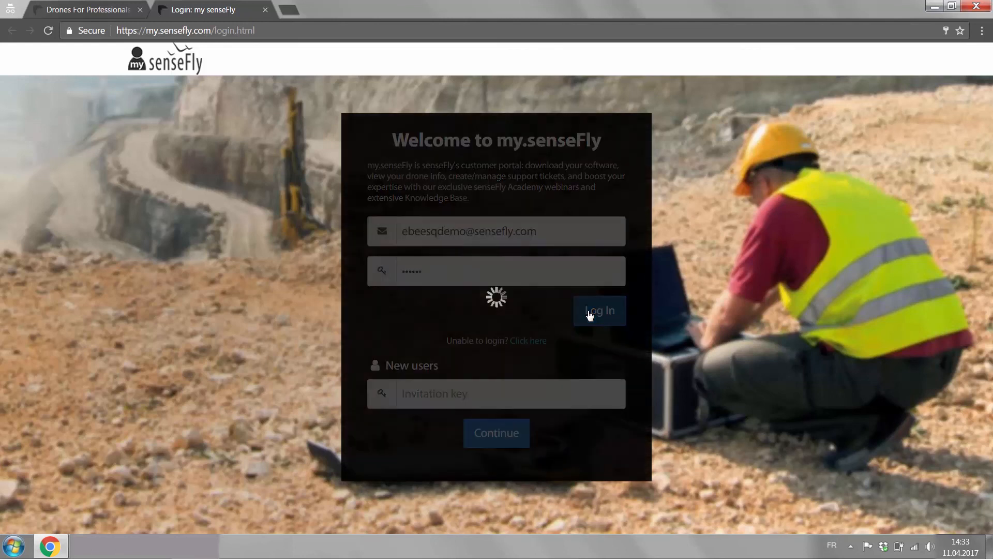
{"action": "left_click", "coordinate": [598, 311]}
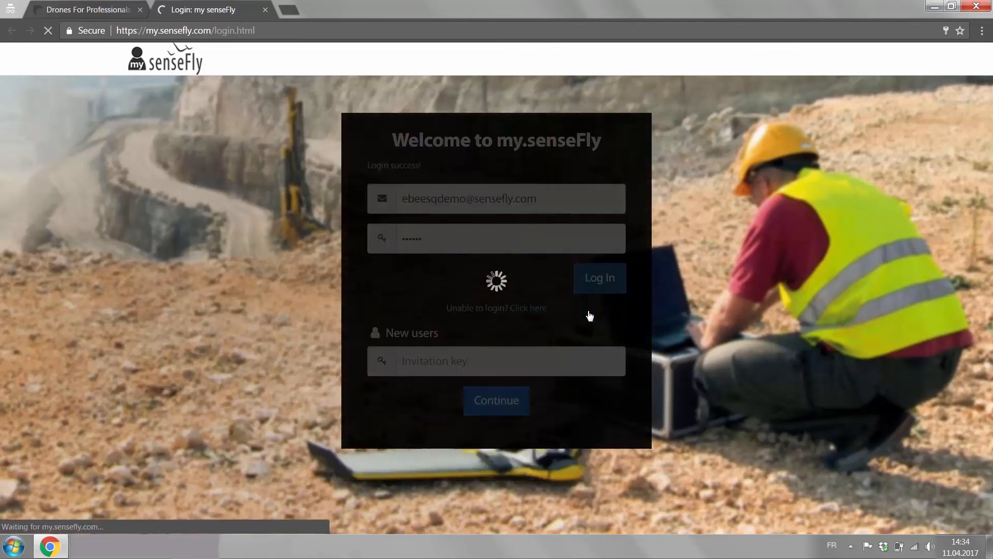
{"action": "left_click", "coordinate": [598, 278]}
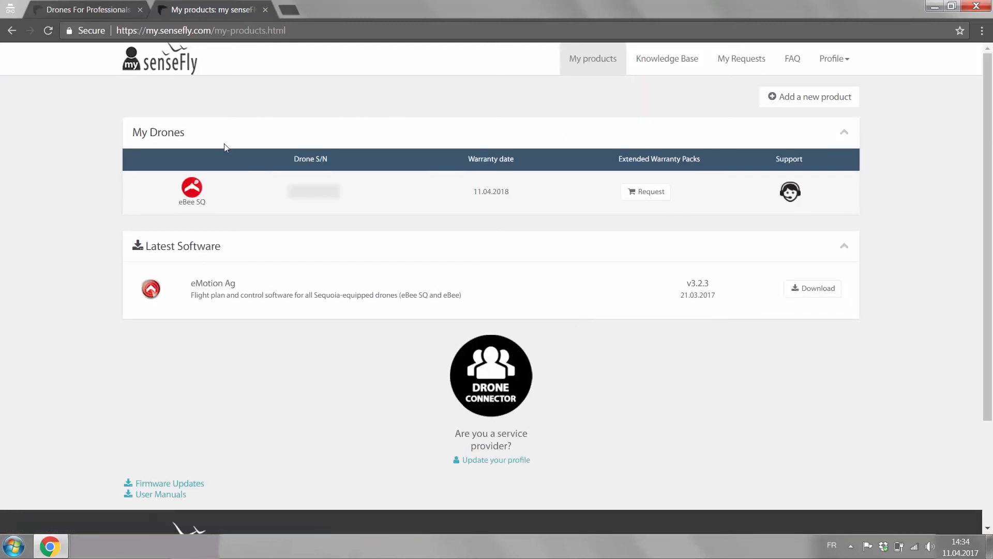
{"action": "mouse_move", "coordinate": [610, 74]}
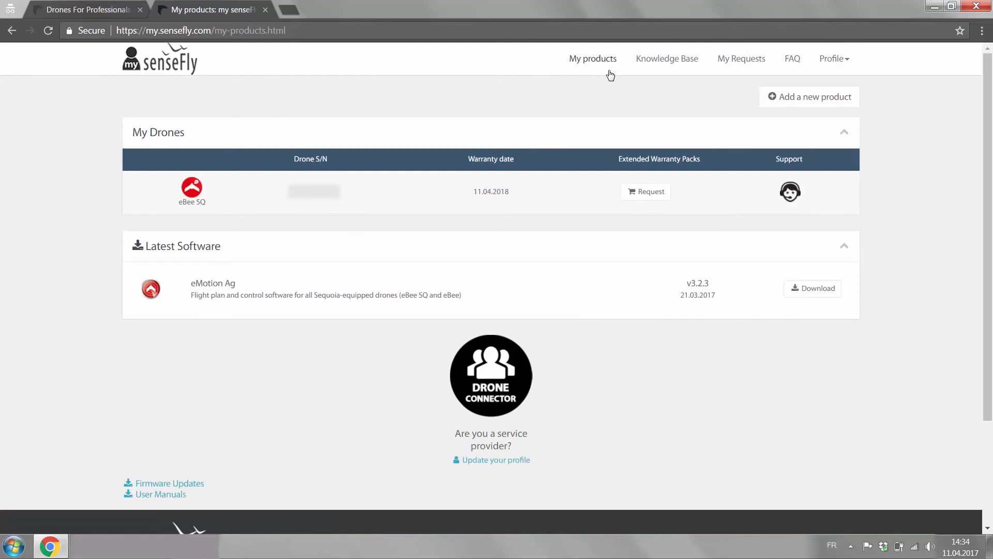
{"action": "mouse_move", "coordinate": [667, 58]}
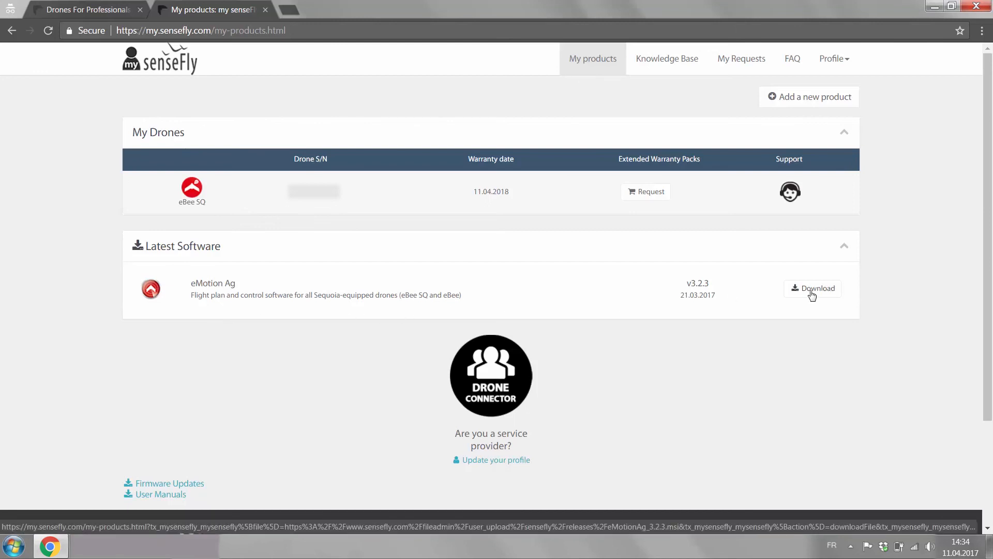
Step: Download the eMotion Ag 3.2.3 installer from Latest Software and close the browser
{"action": "left_click", "coordinate": [817, 289]}
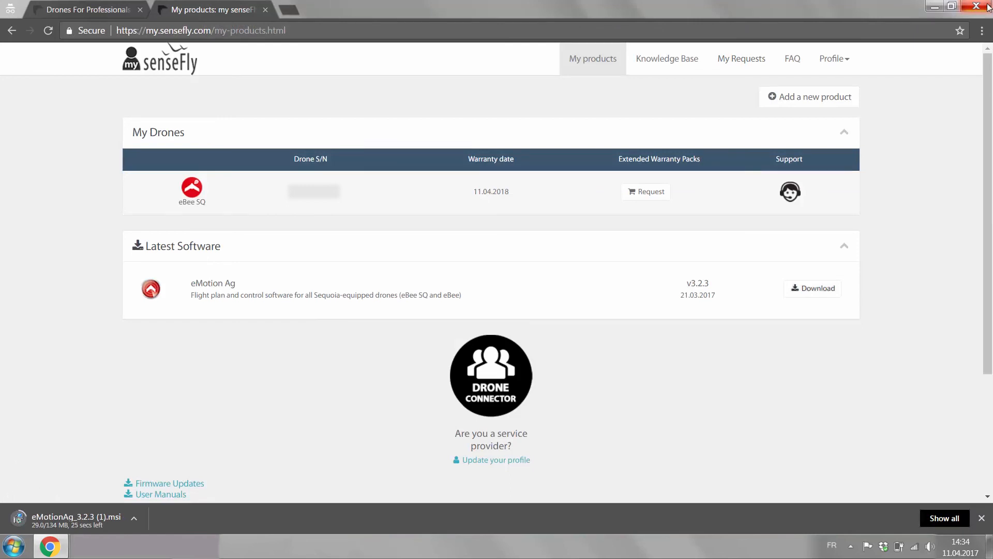
{"action": "left_click", "coordinate": [978, 6]}
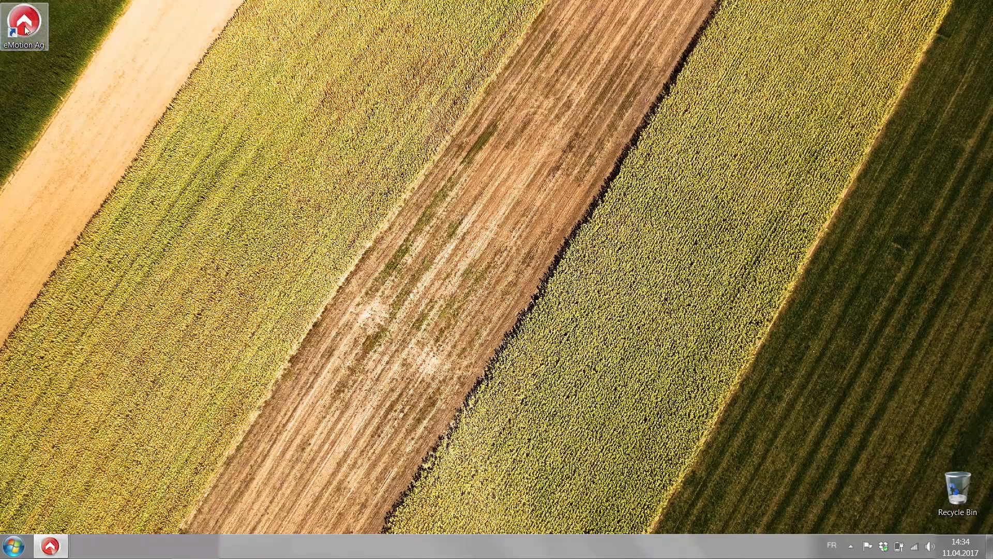
Step: Launch eMotion Ag from the desktop and show its Help list of manuals
{"action": "double_click", "coordinate": [23, 27]}
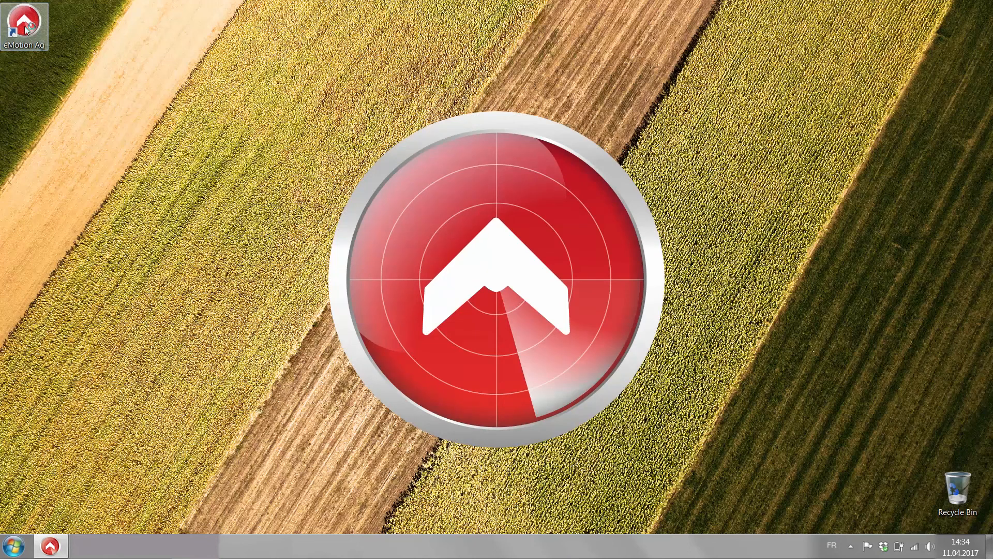
{"action": "double_click", "coordinate": [24, 25]}
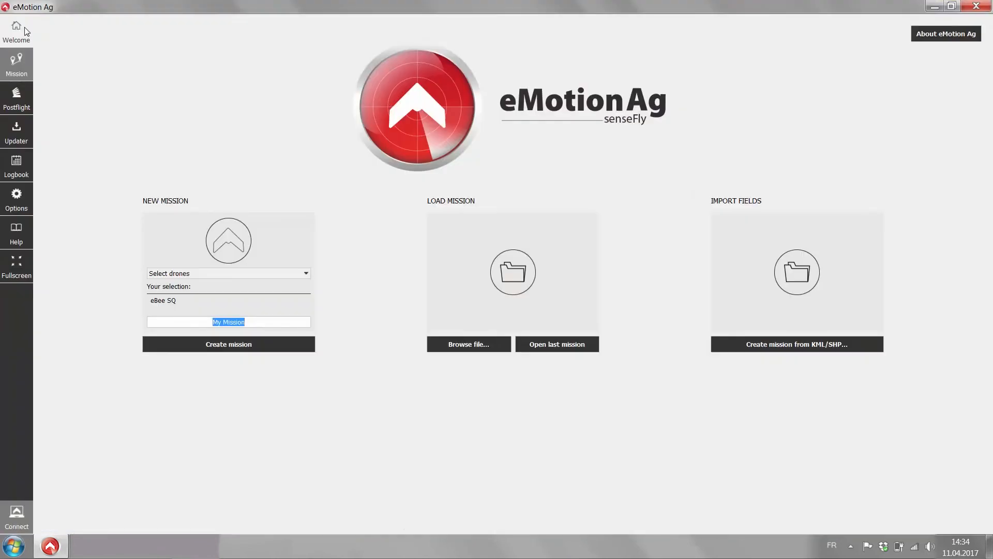
{"action": "mouse_move", "coordinate": [16, 134]}
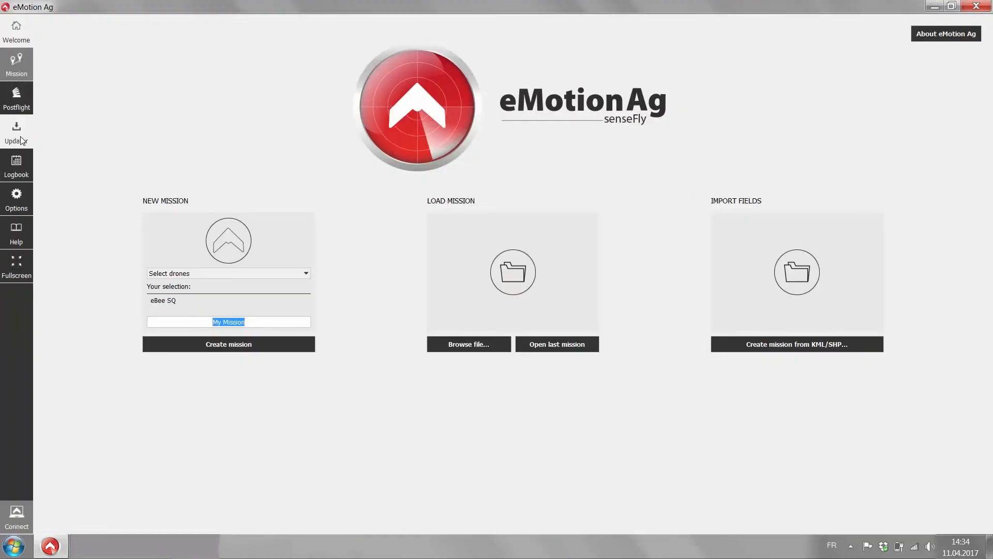
{"action": "left_click", "coordinate": [15, 233]}
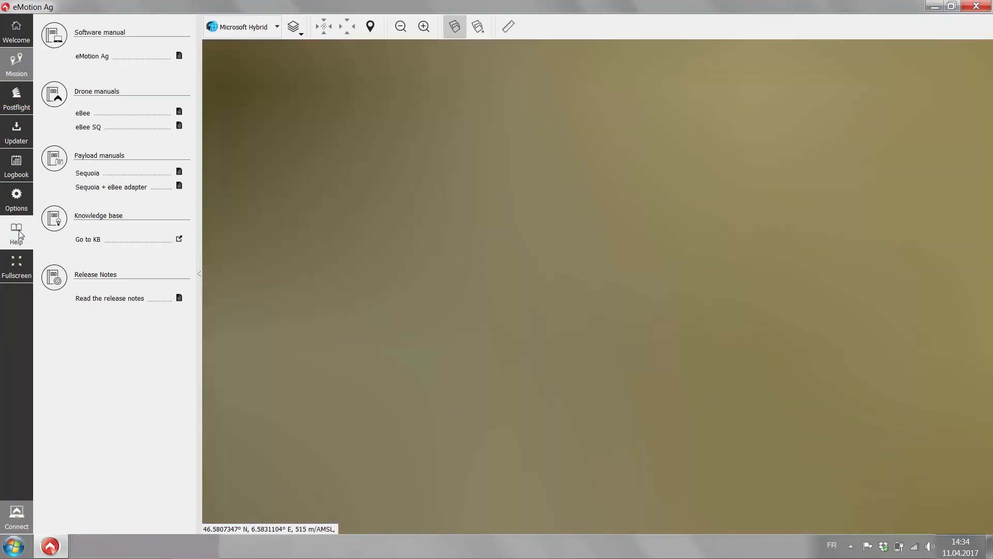